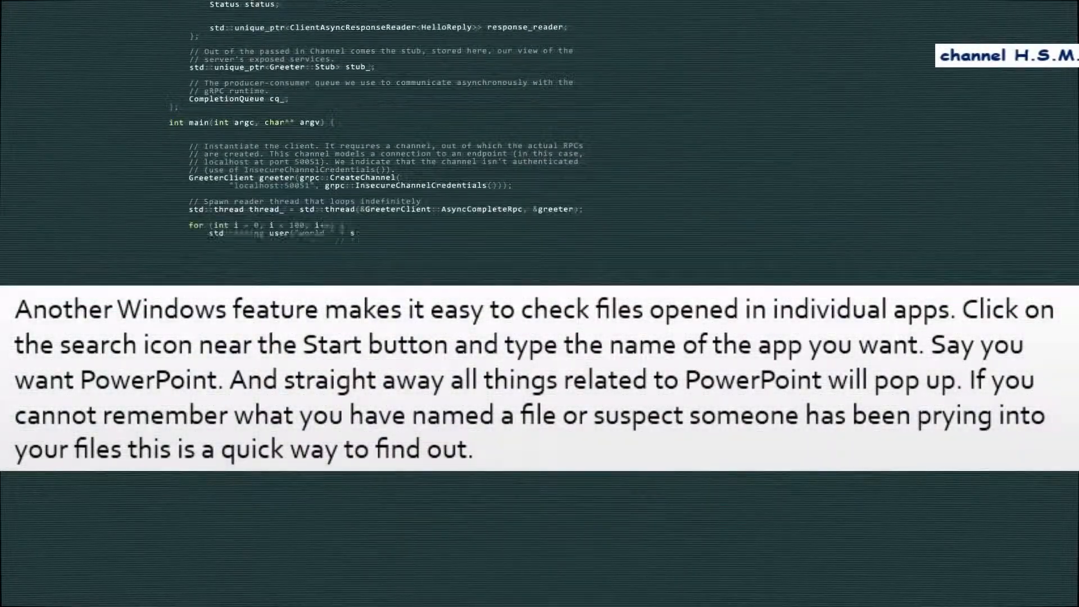
scroll("up", 3)
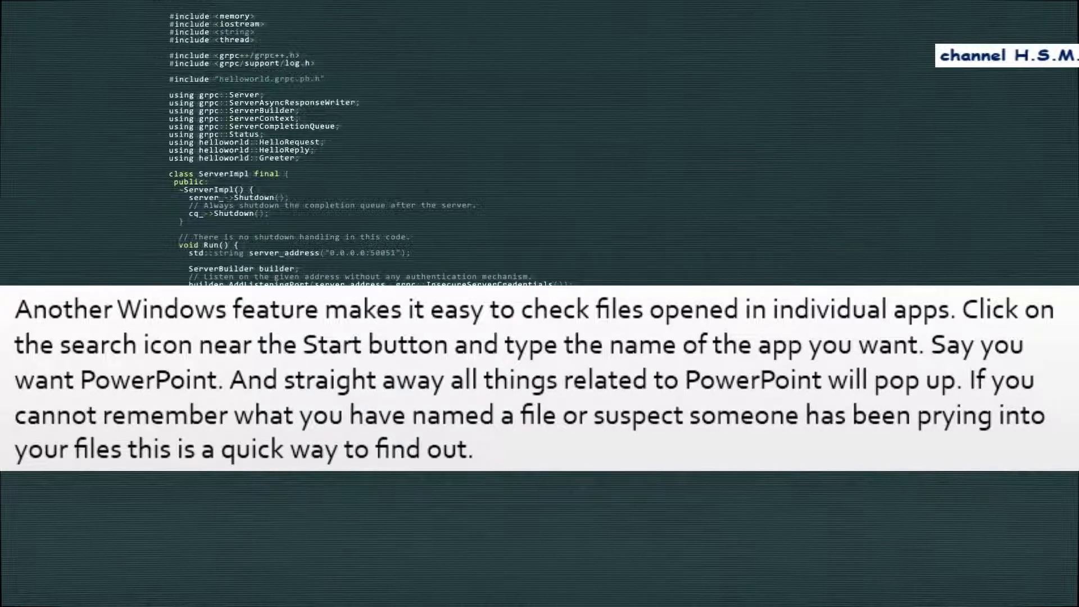